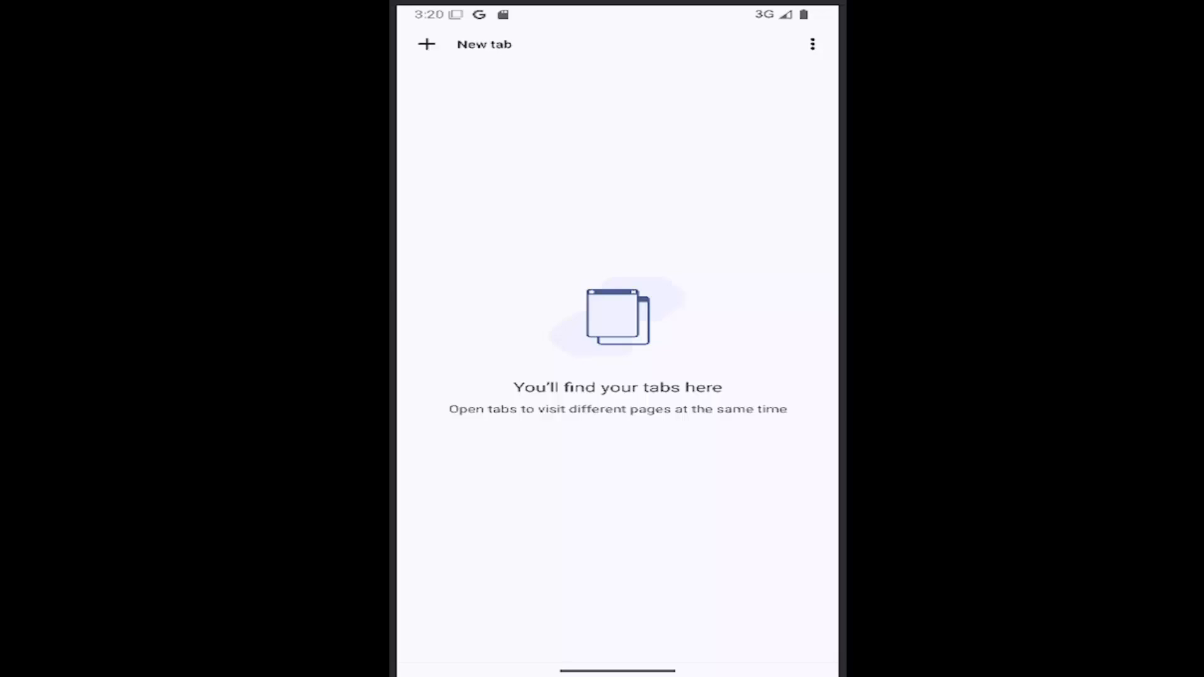
pyautogui.moveTo(697, 200)
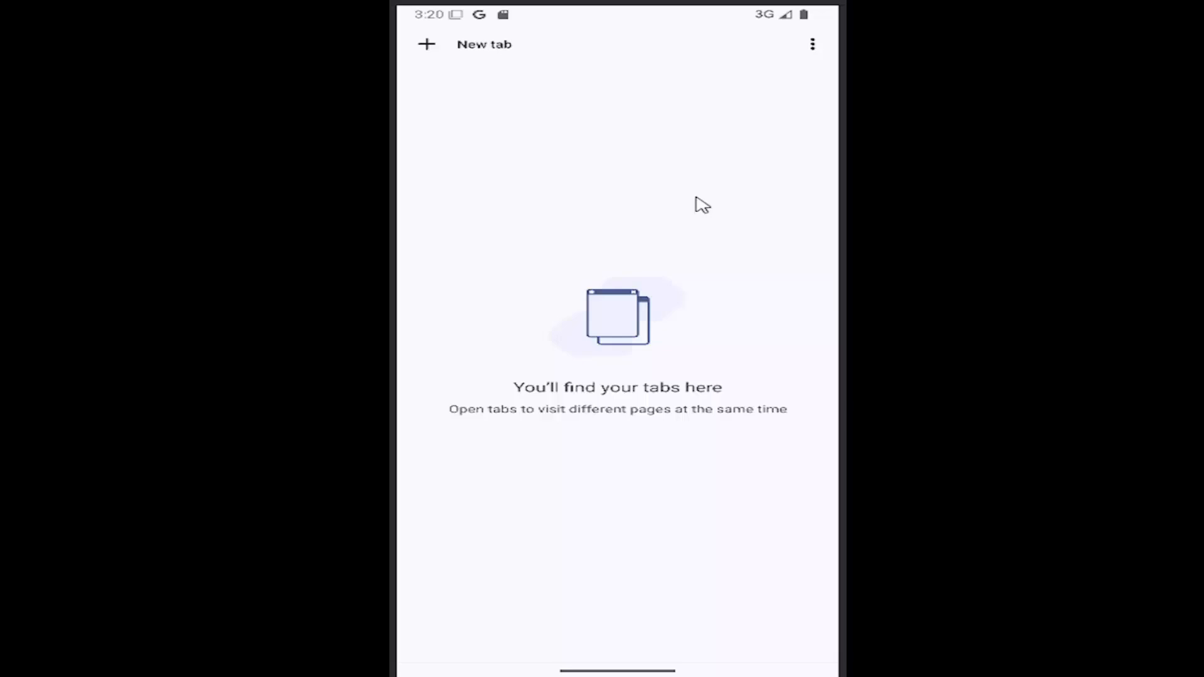
pyautogui.moveTo(822, 49)
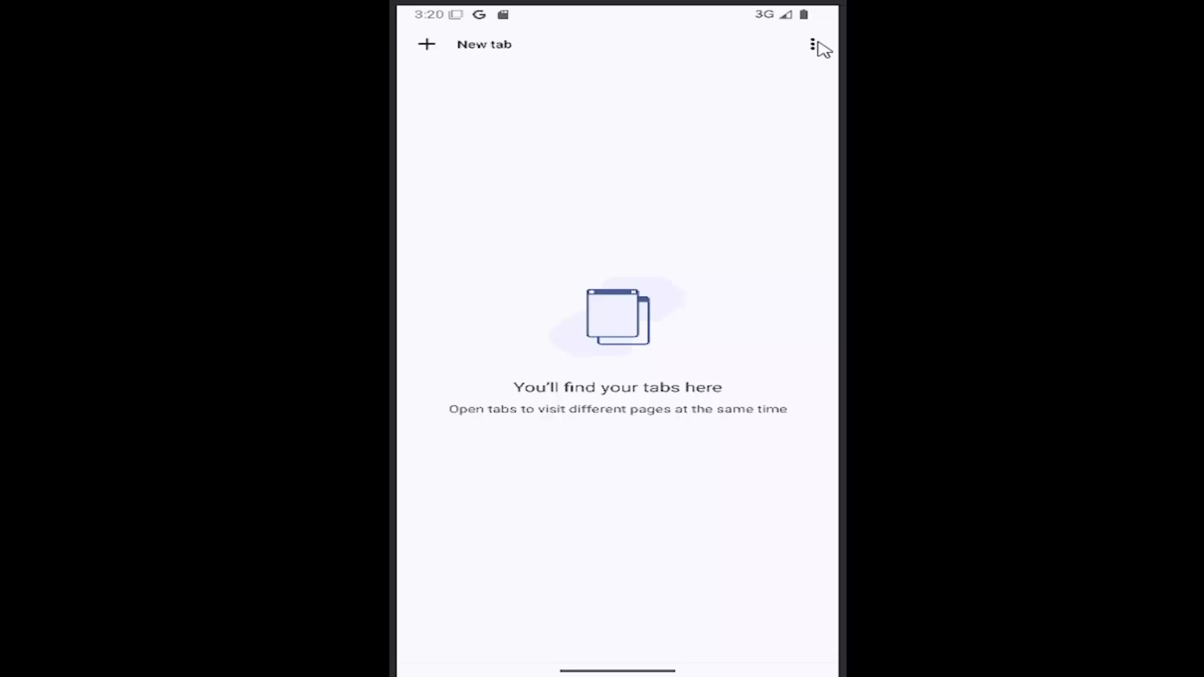
# - Start a new incognito tab from the menu and show it in the incognito tab overview
pyautogui.click(810, 45)
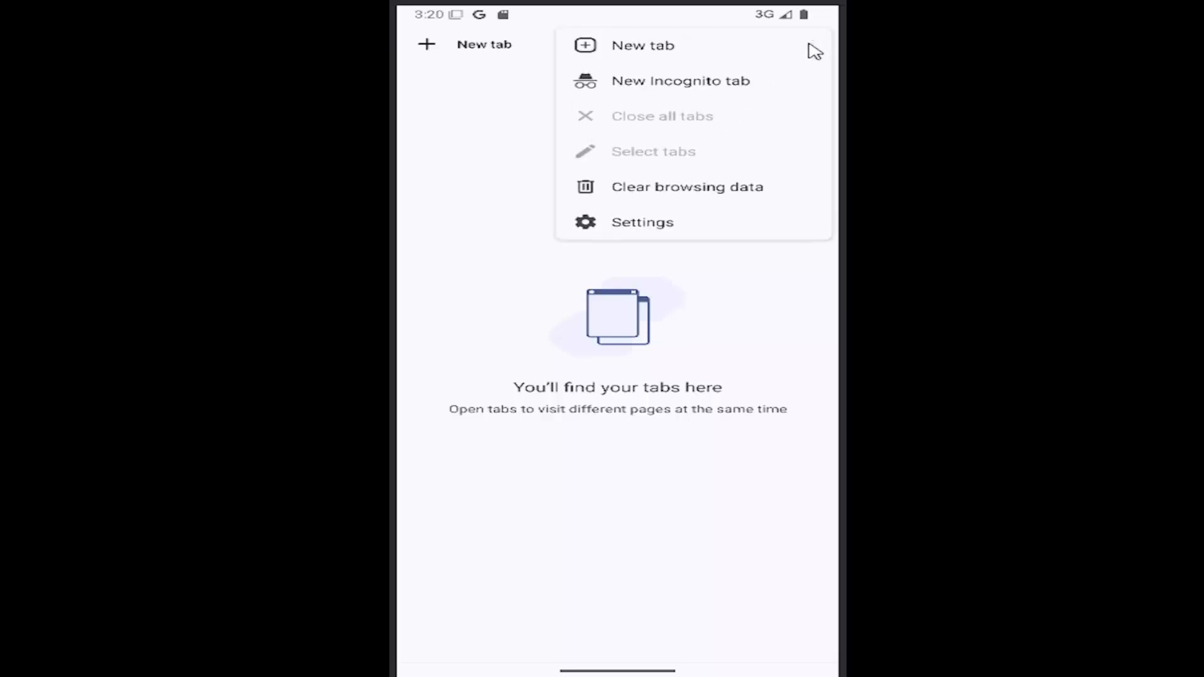
pyautogui.moveTo(685, 90)
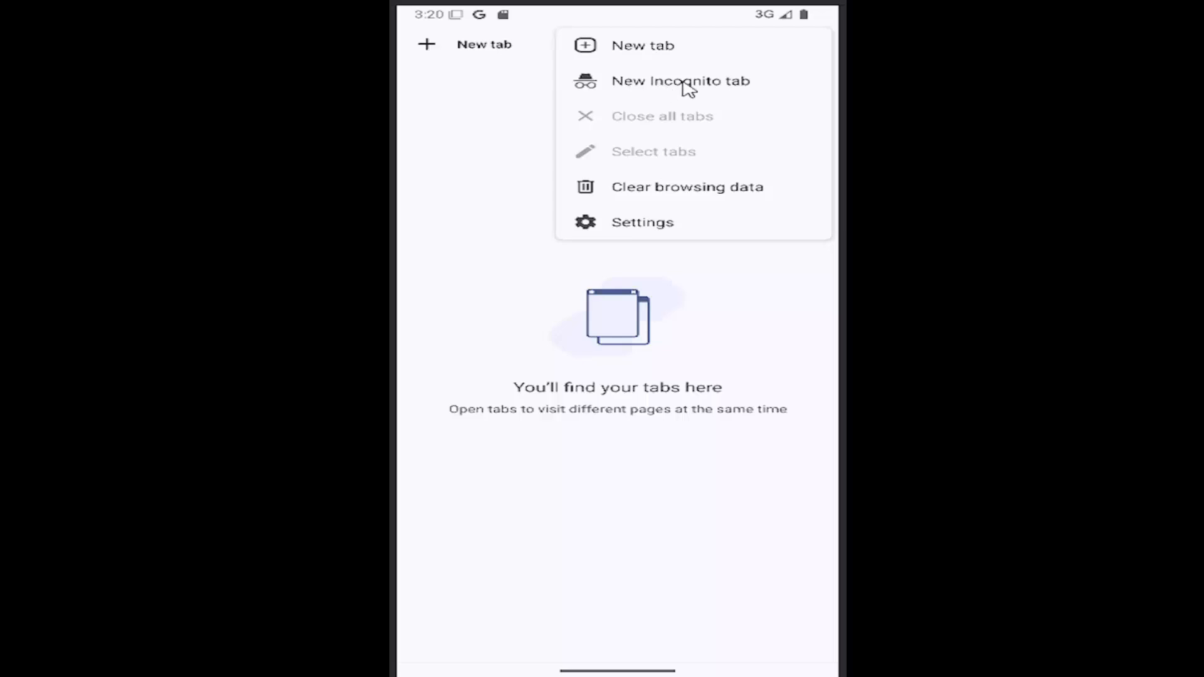
pyautogui.click(681, 80)
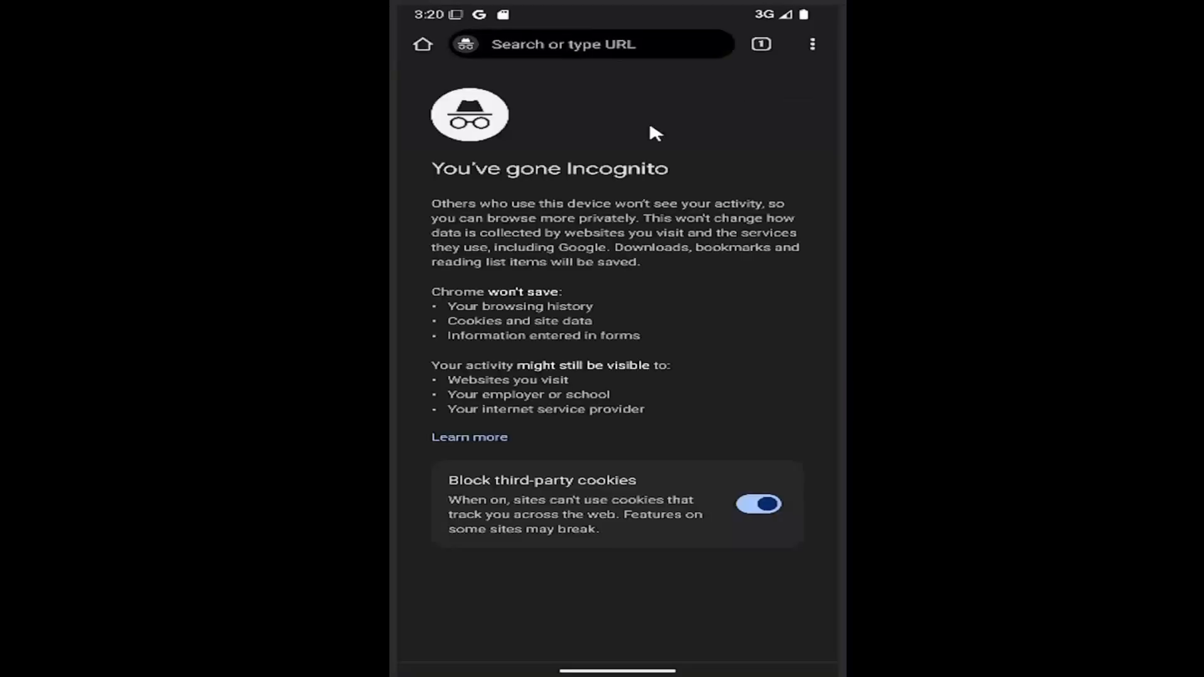
pyautogui.moveTo(768, 50)
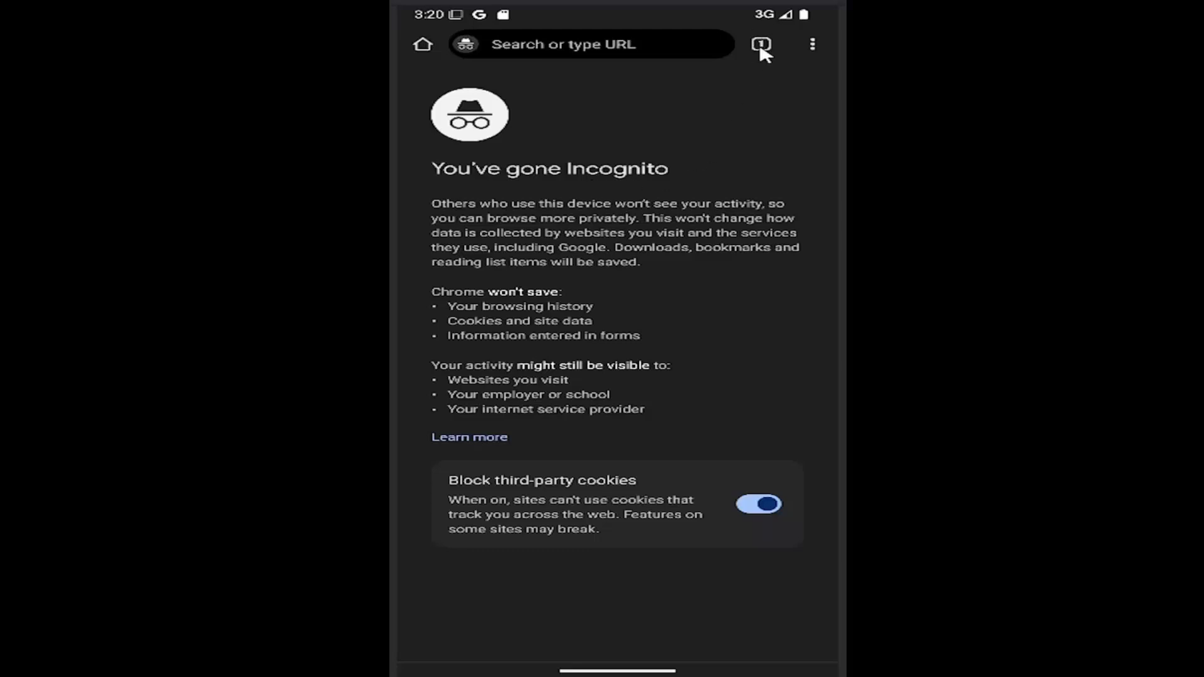
pyautogui.click(762, 44)
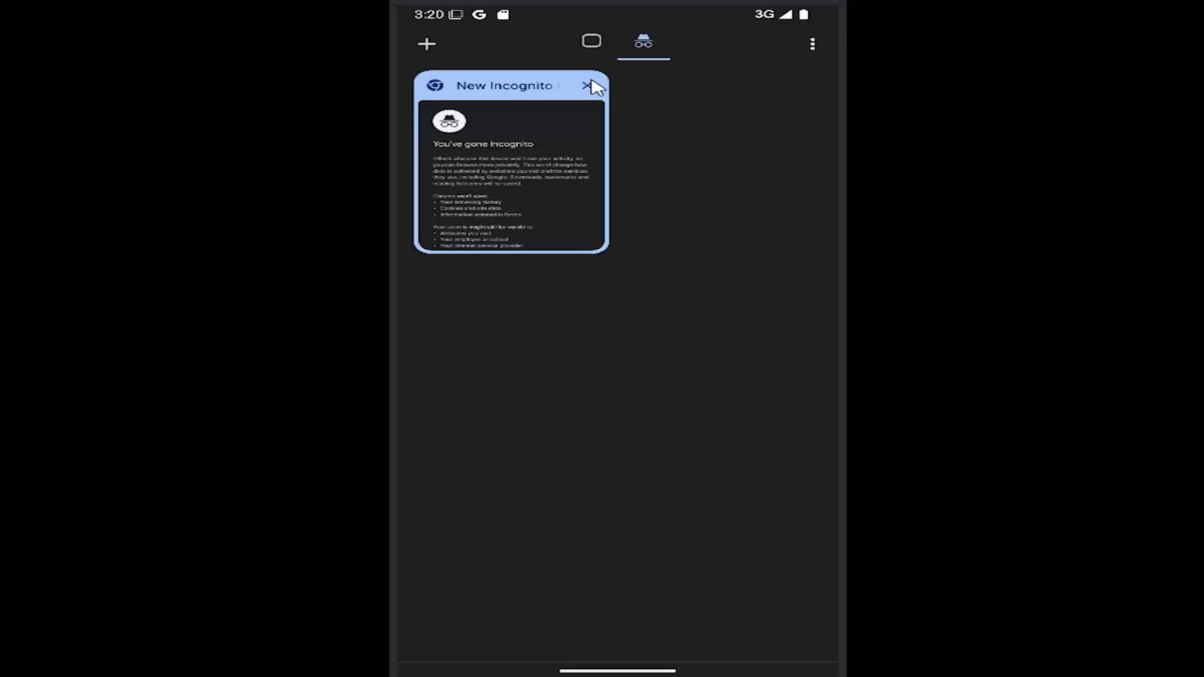
pyautogui.moveTo(583, 112)
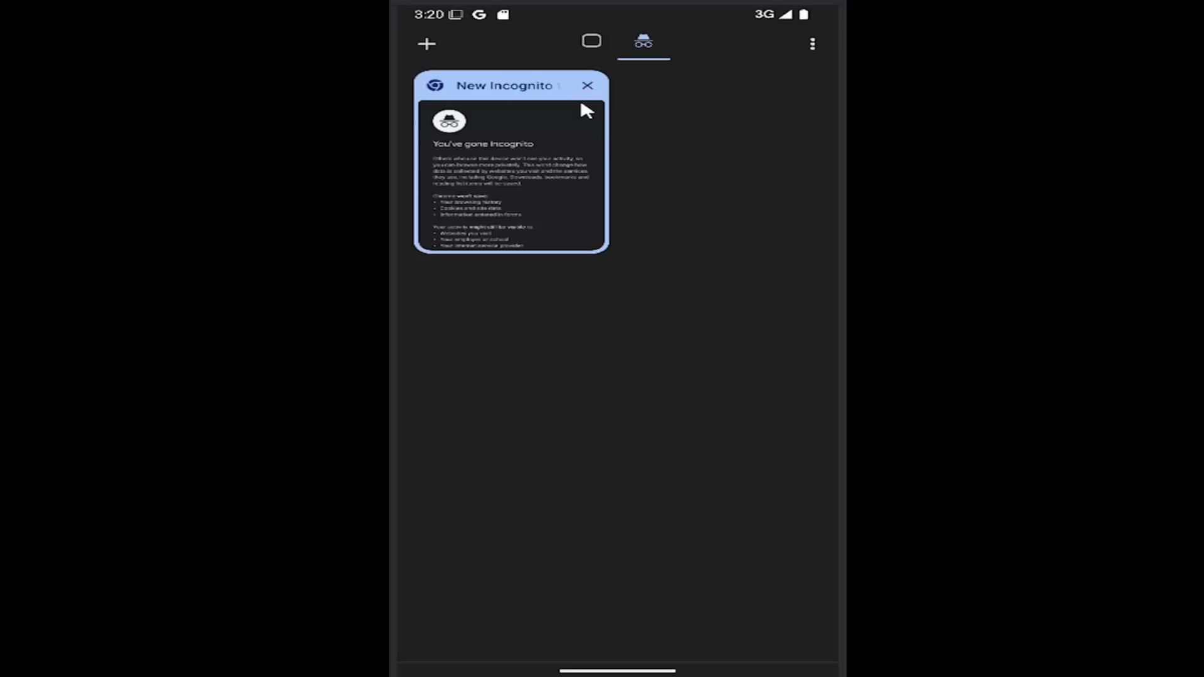